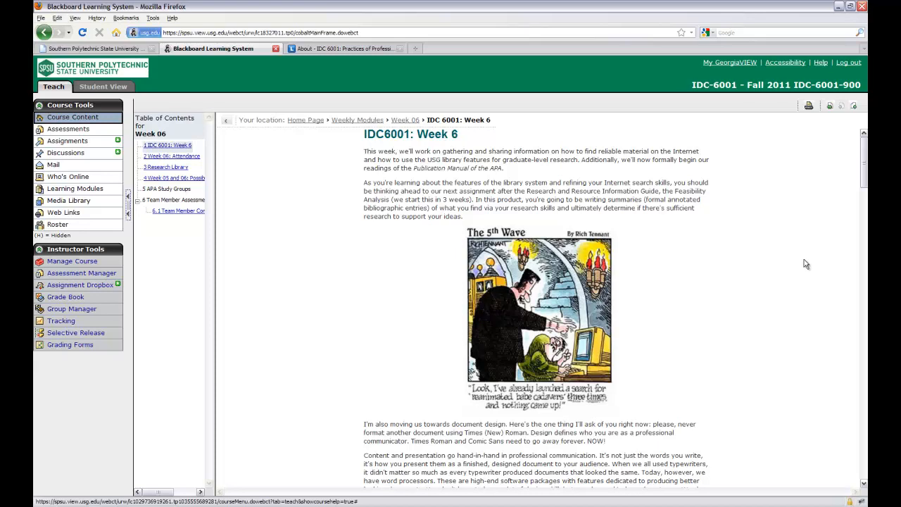
{"action": "mouse_move", "coordinate": [321, 205]}
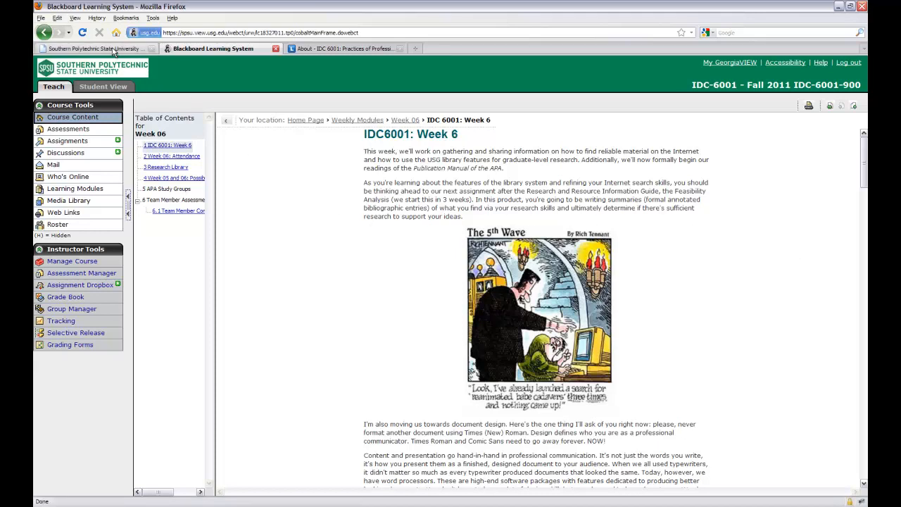
- Go from the SPSU home page to the L.V. Johnson Library page through Quick Links
{"action": "left_click", "coordinate": [95, 48]}
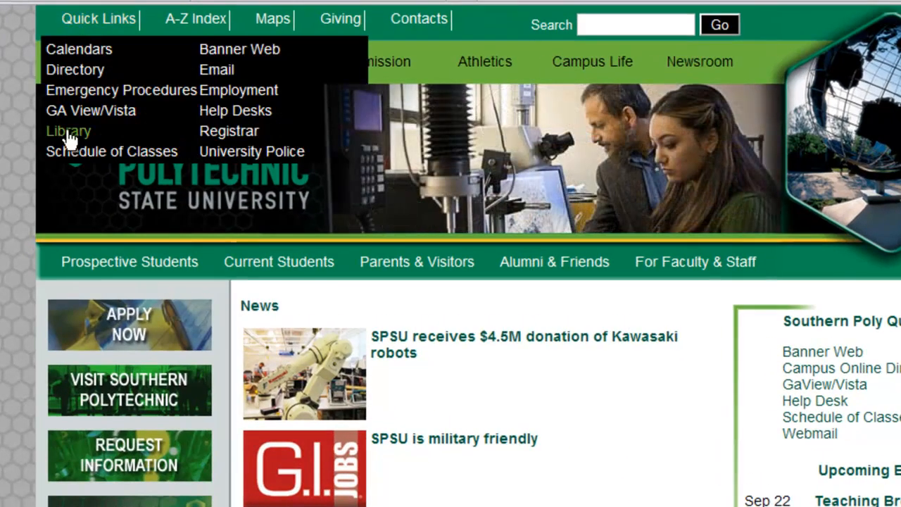
{"action": "left_click", "coordinate": [68, 131]}
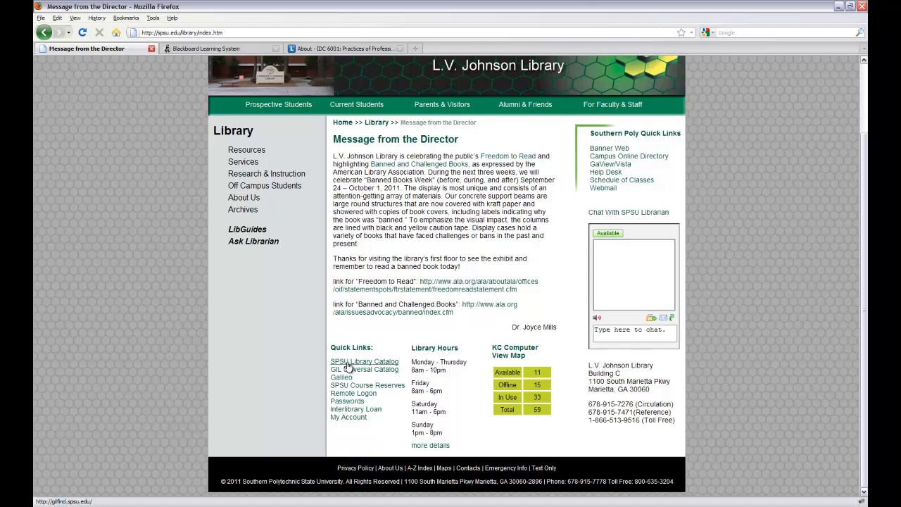
- Search the SPSU Library Catalog in GIL-Find for 'google'
{"action": "left_click", "coordinate": [365, 369]}
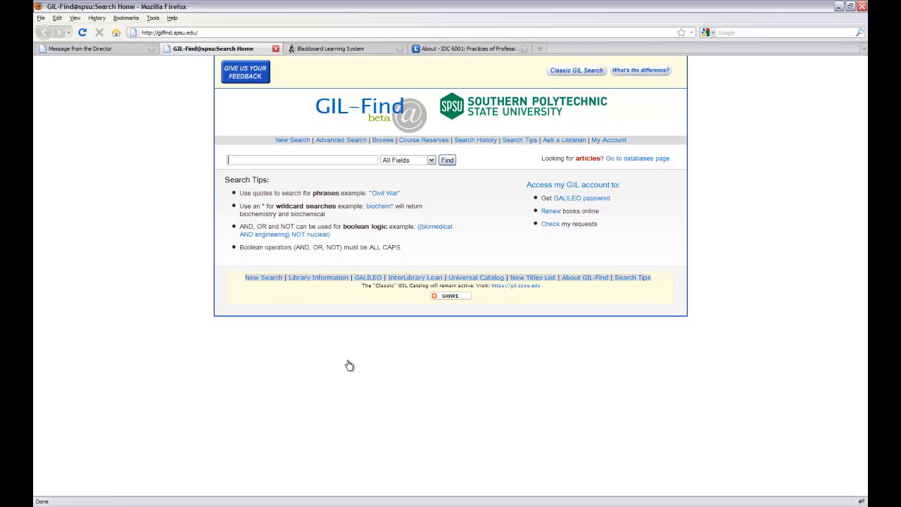
{"action": "left_click", "coordinate": [302, 159]}
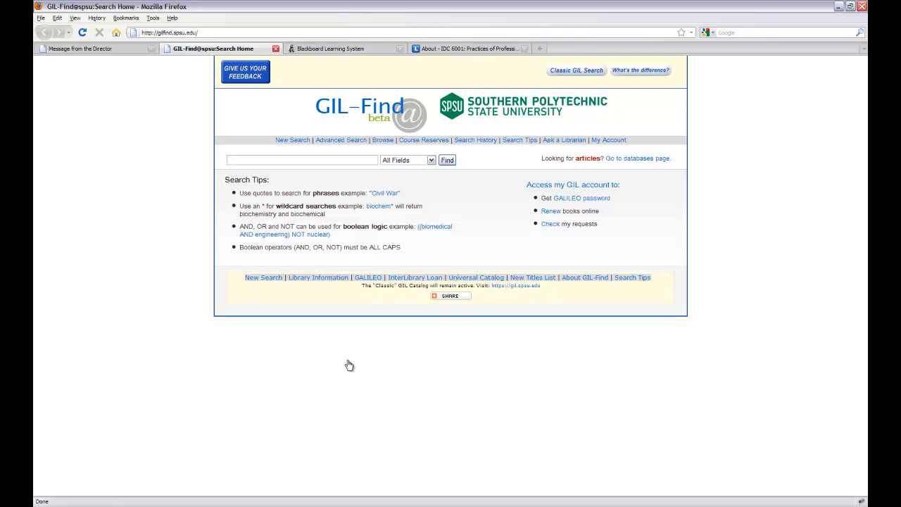
{"action": "type", "text": "g"}
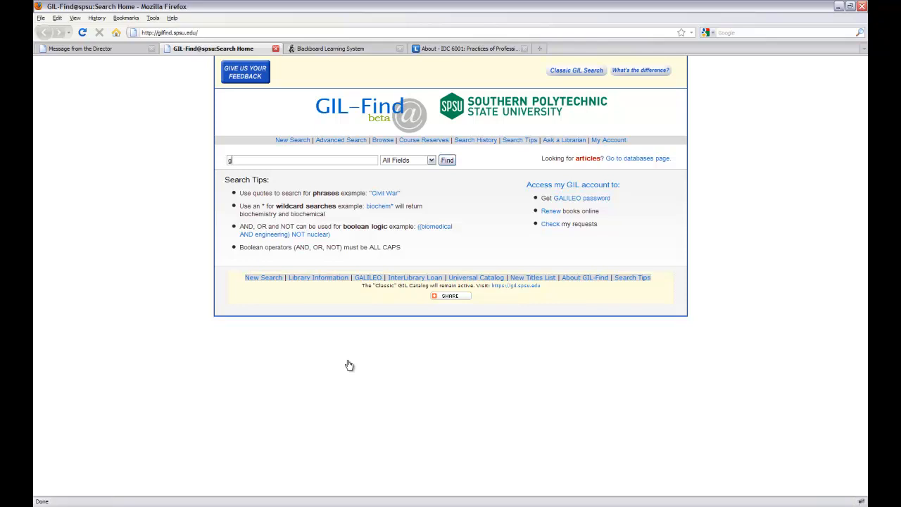
{"action": "type", "text": "oogle"}
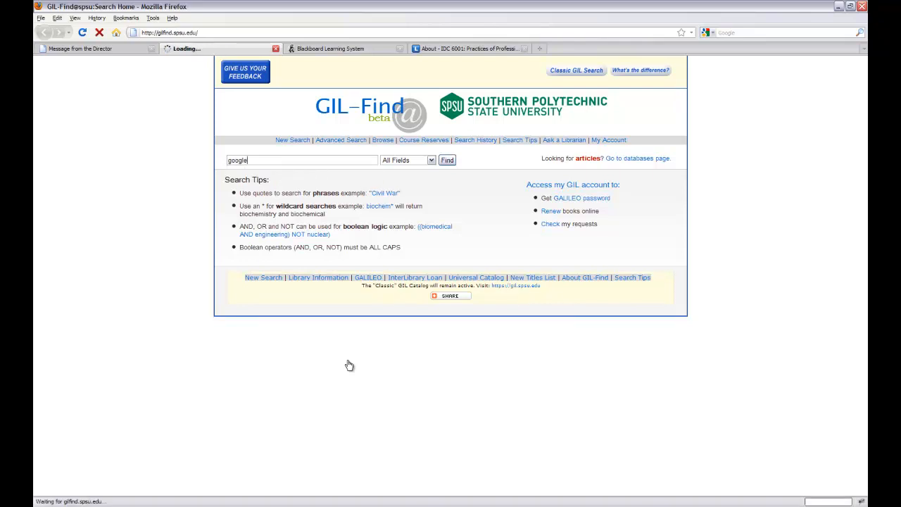
{"action": "left_click", "coordinate": [447, 160]}
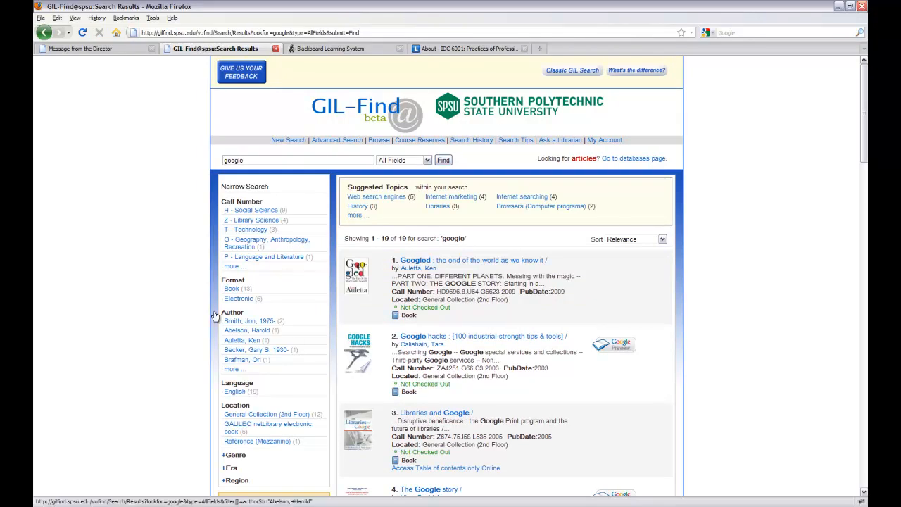
- Open the record for 'The Google story' by David A. Vise
{"action": "scroll", "scroll_direction": "down", "scroll_amount": 3}
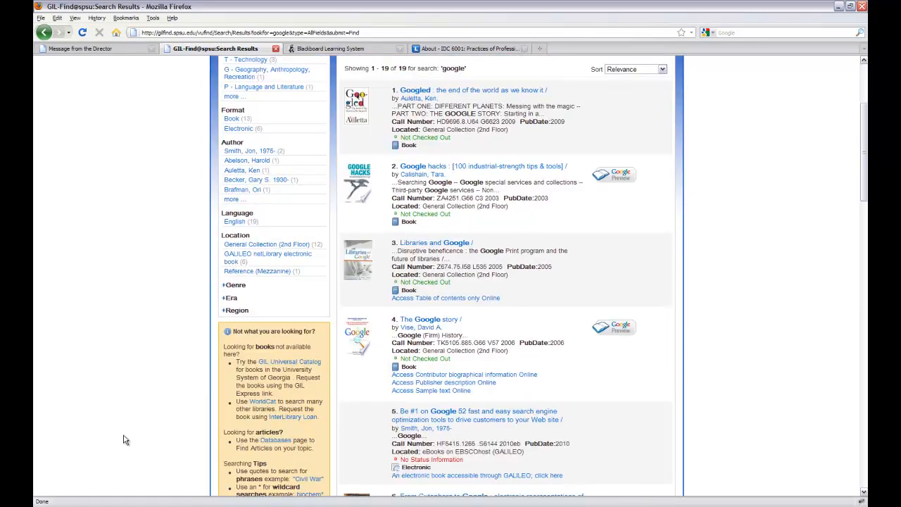
{"action": "left_click", "coordinate": [426, 319]}
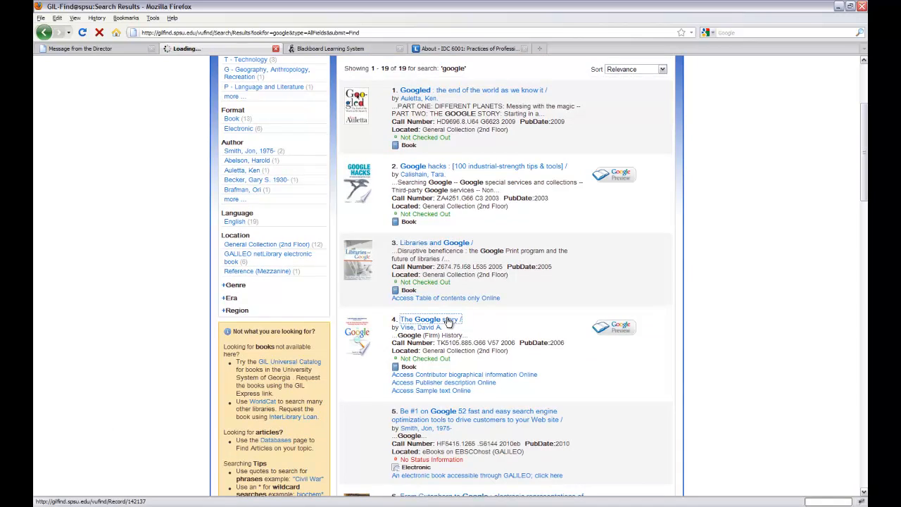
{"action": "left_click", "coordinate": [430, 320]}
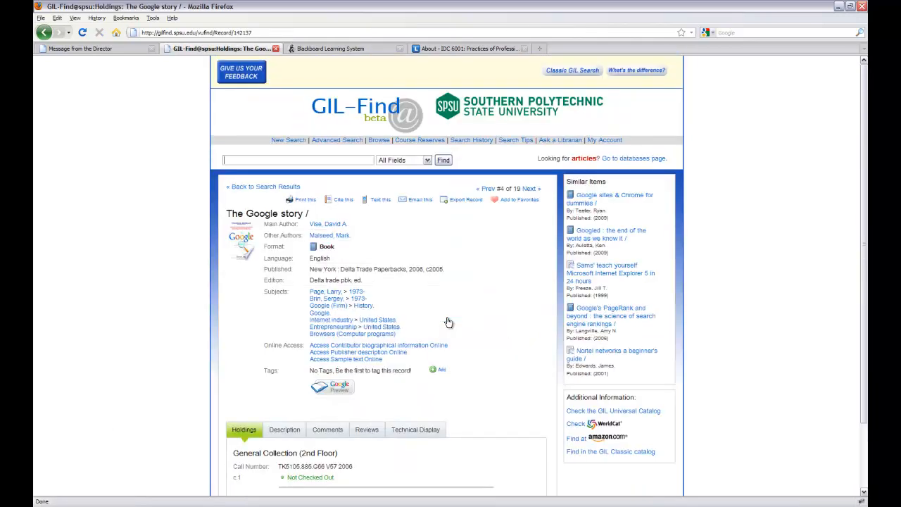
{"action": "mouse_move", "coordinate": [477, 288]}
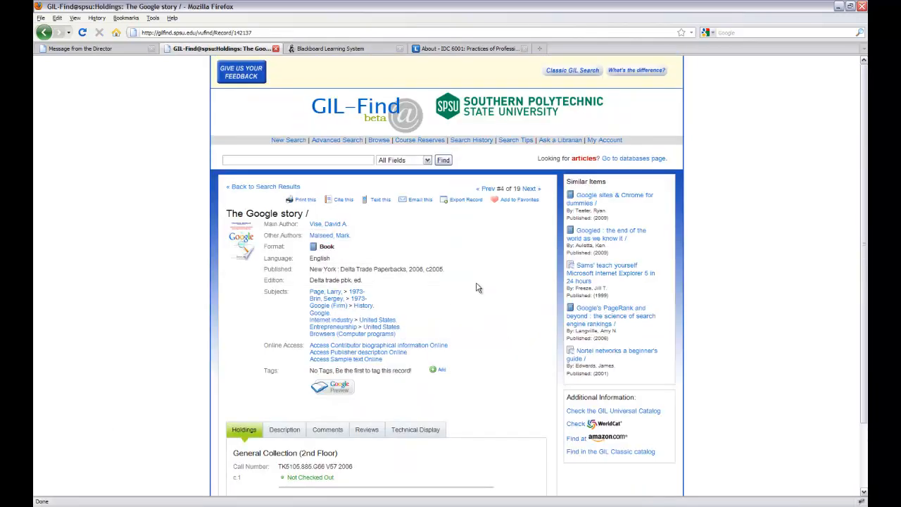
{"action": "scroll", "scroll_direction": "down", "scroll_amount": 3}
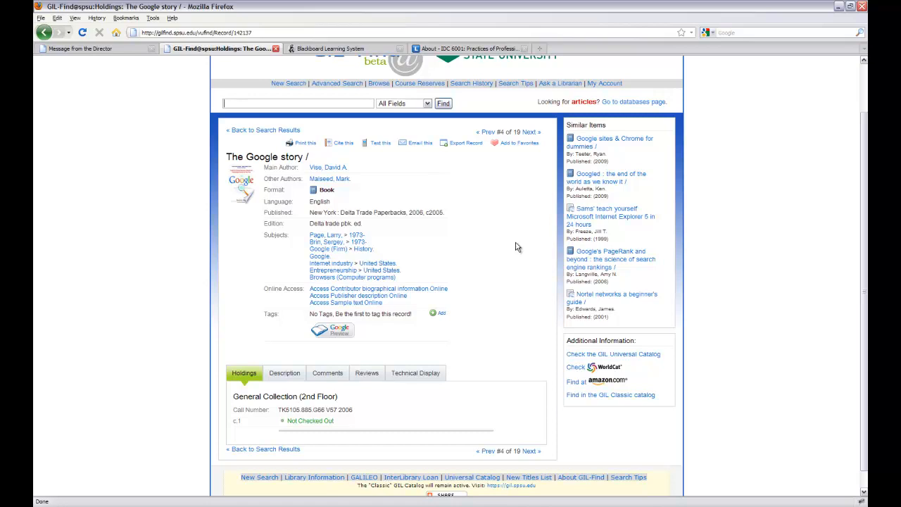
- Look up 'The Google story' in WorldCat to see holding libraries near 30060
{"action": "left_click", "coordinate": [613, 354]}
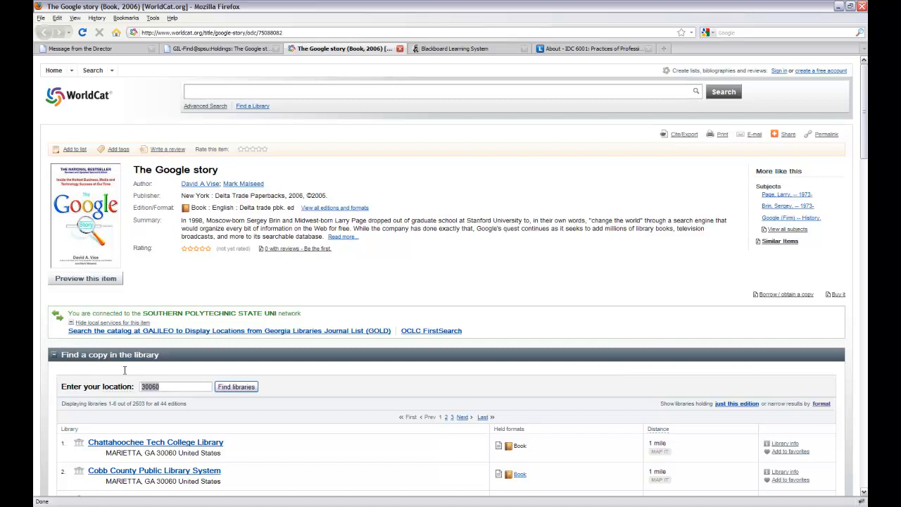
- Find libraries near Savannah holding the book, then return to the GIL-Find record tab
{"action": "type", "text": "savannah, GA"}
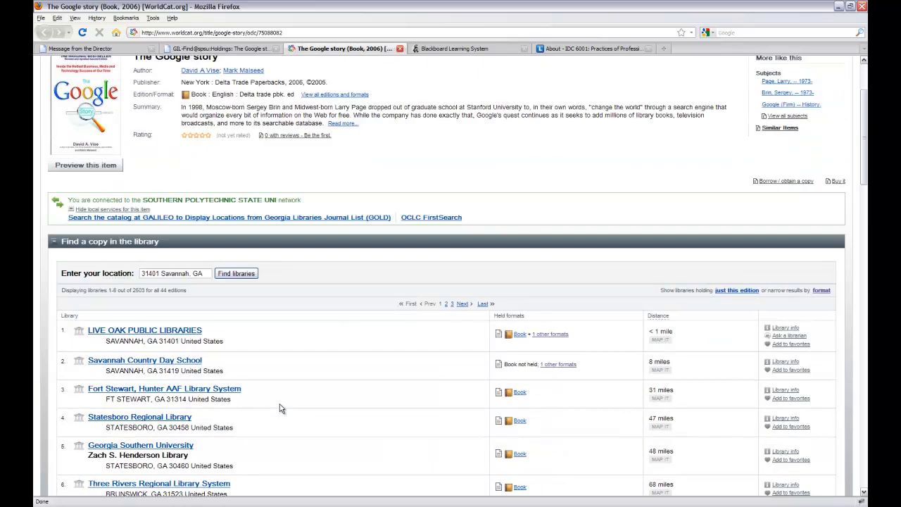
{"action": "mouse_move", "coordinate": [216, 323]}
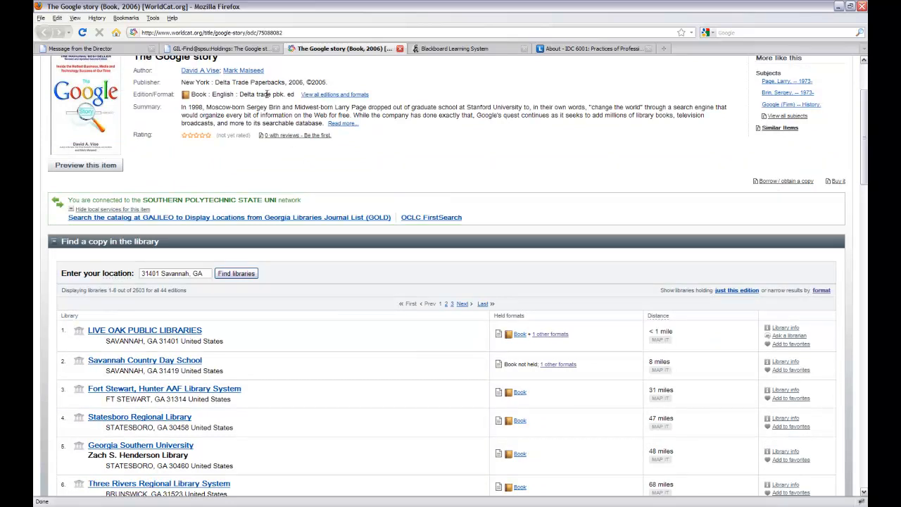
{"action": "left_click", "coordinate": [212, 49]}
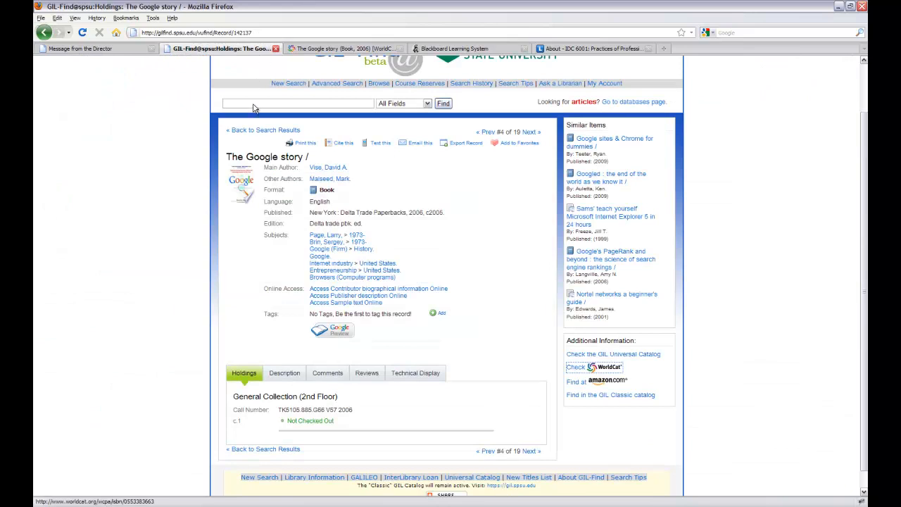
- Revisit the 'google' search results, then switch back to the library home page tab
{"action": "left_click", "coordinate": [263, 130]}
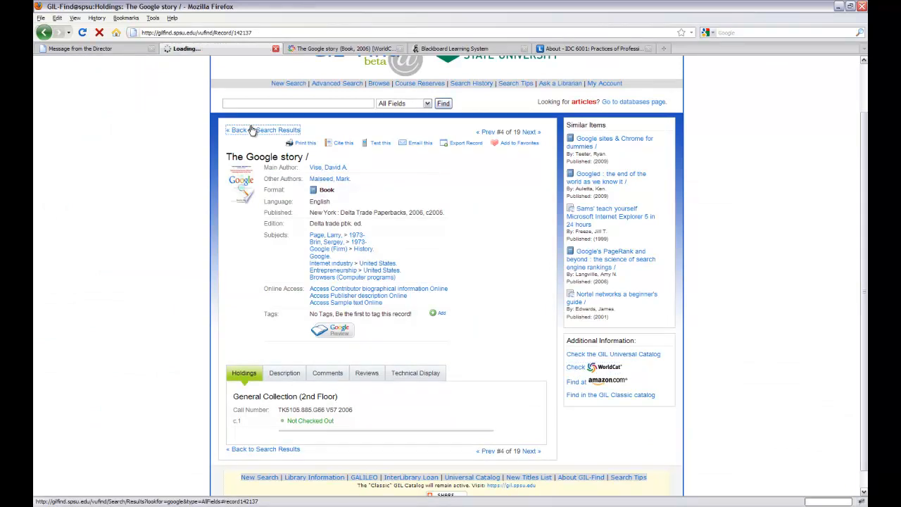
{"action": "left_click", "coordinate": [263, 130]}
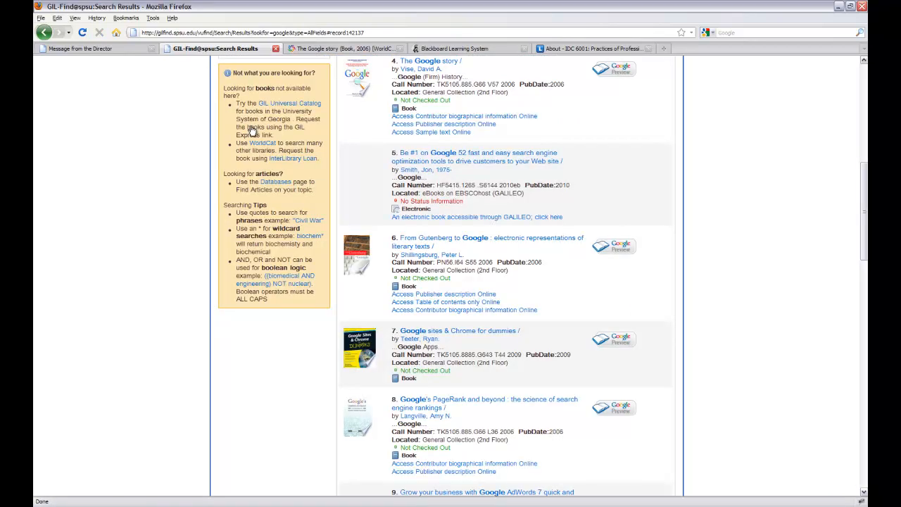
{"action": "mouse_move", "coordinate": [97, 187]}
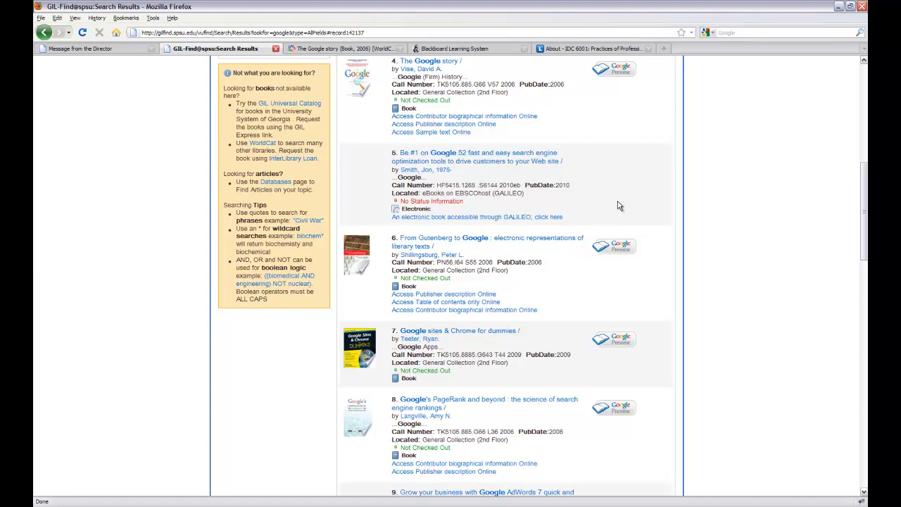
{"action": "mouse_move", "coordinate": [617, 202]}
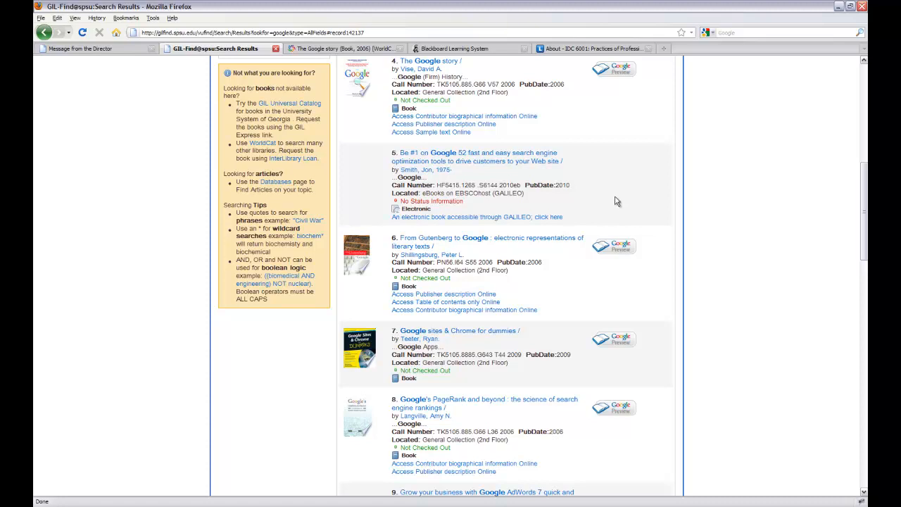
{"action": "left_click", "coordinate": [84, 49]}
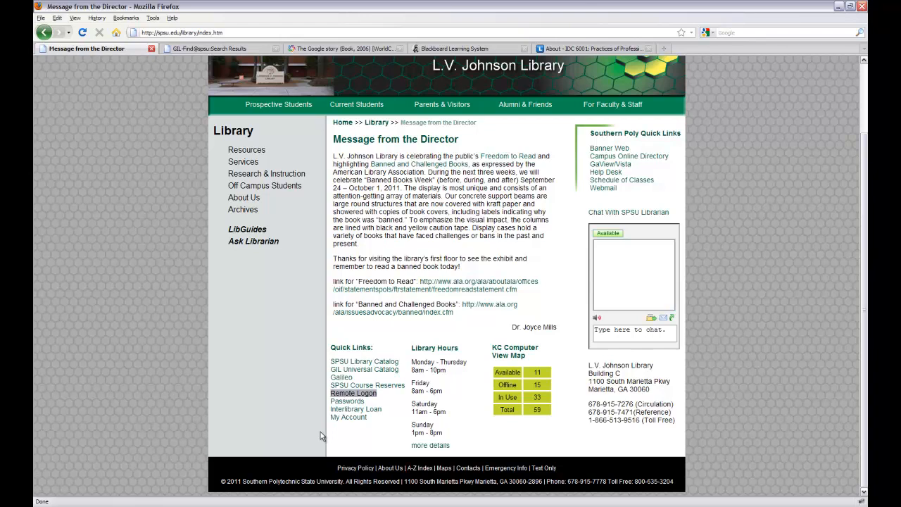
{"action": "mouse_move", "coordinate": [347, 388]}
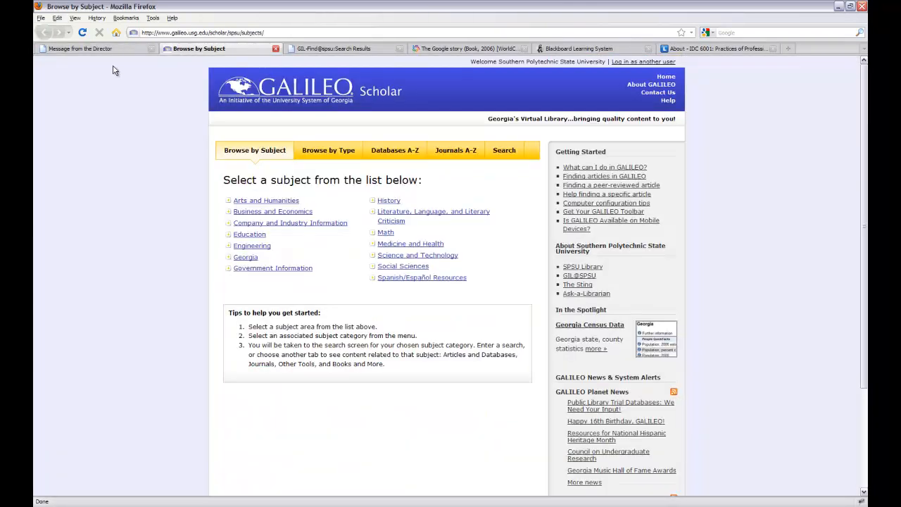
{"action": "mouse_move", "coordinate": [90, 104]}
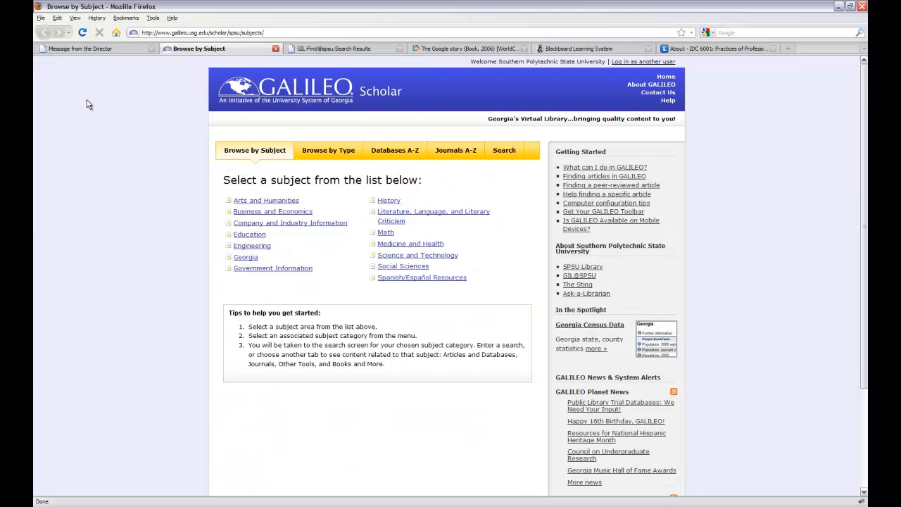
{"action": "mouse_move", "coordinate": [533, 205]}
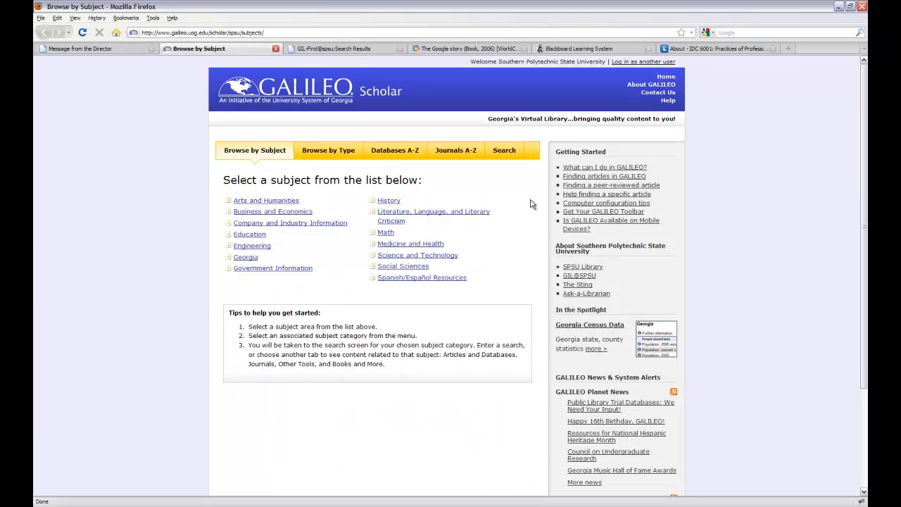
- Browse GALILEO databases by subject, then list A-Z databases starting with J
{"action": "left_click", "coordinate": [504, 150]}
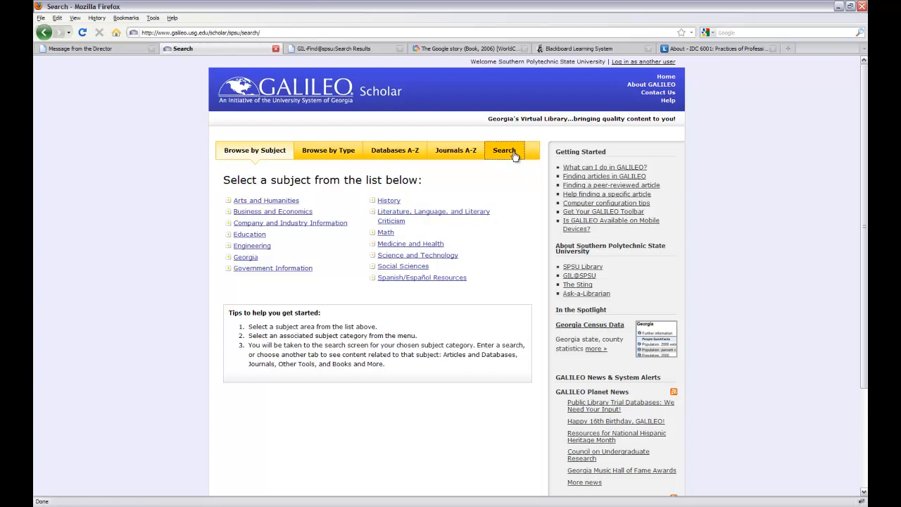
{"action": "left_click", "coordinate": [504, 150]}
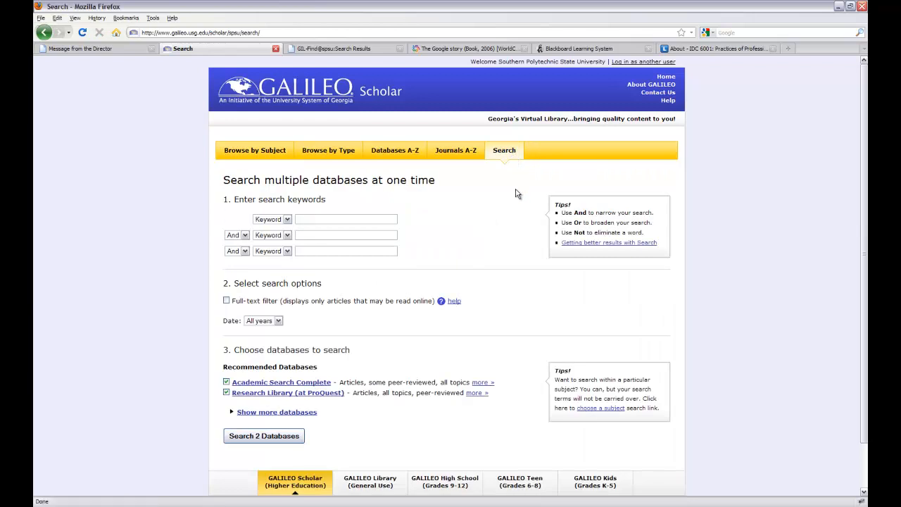
{"action": "mouse_move", "coordinate": [102, 303]}
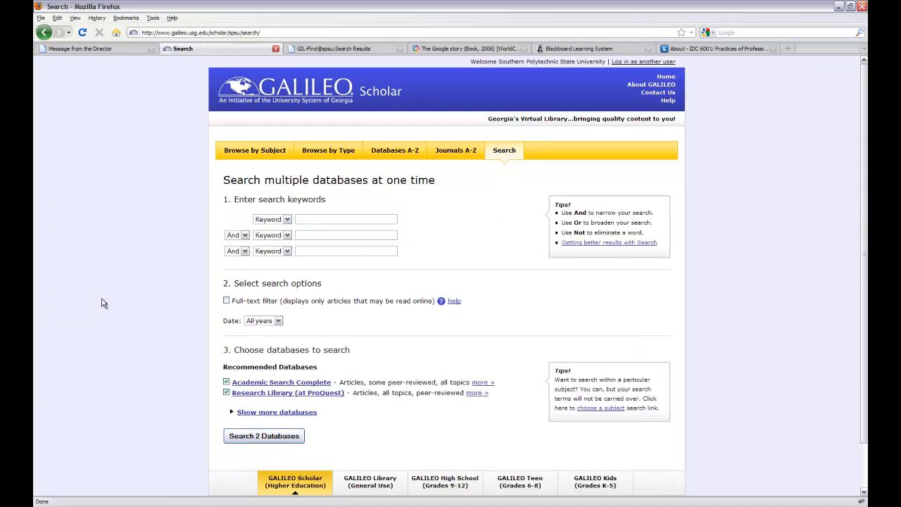
{"action": "mouse_move", "coordinate": [345, 405]}
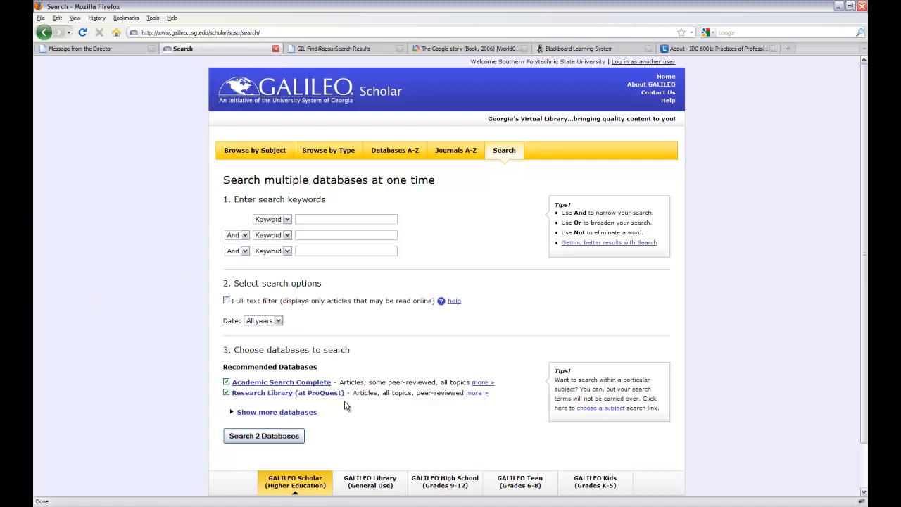
{"action": "mouse_move", "coordinate": [488, 238]}
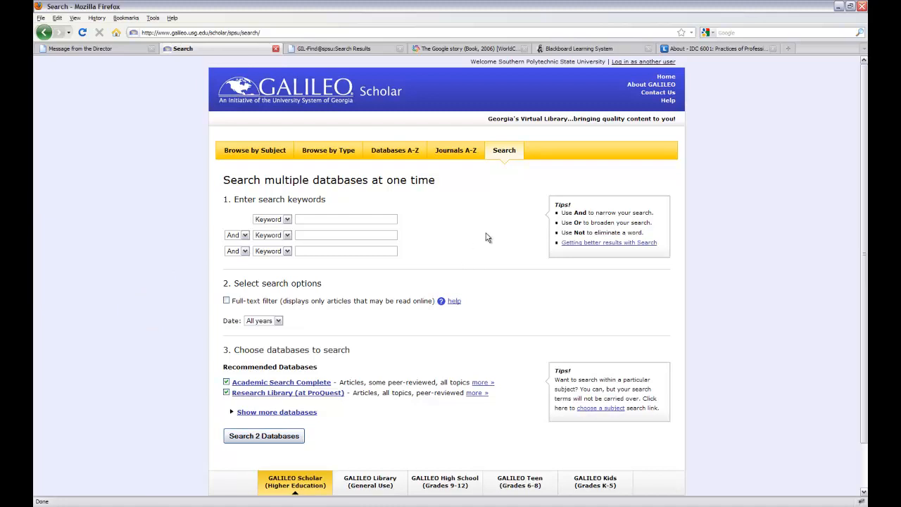
{"action": "mouse_move", "coordinate": [255, 150]}
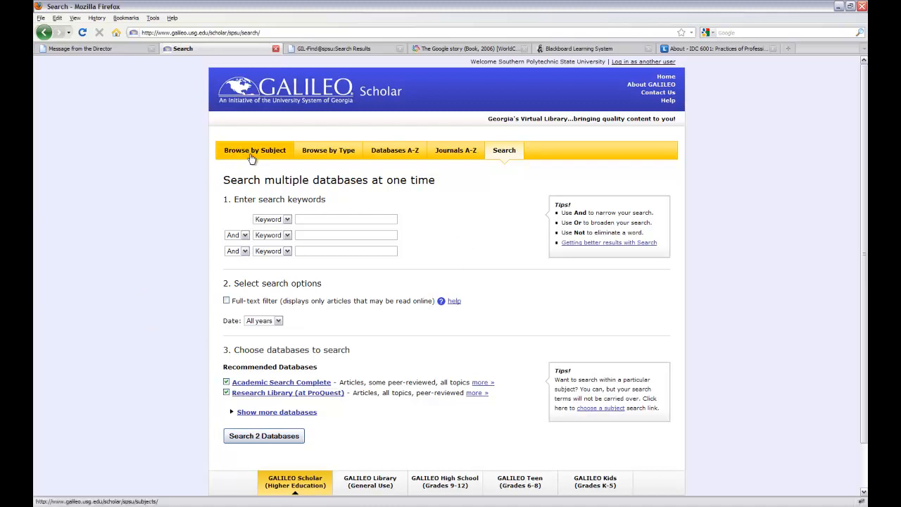
{"action": "left_click", "coordinate": [254, 150]}
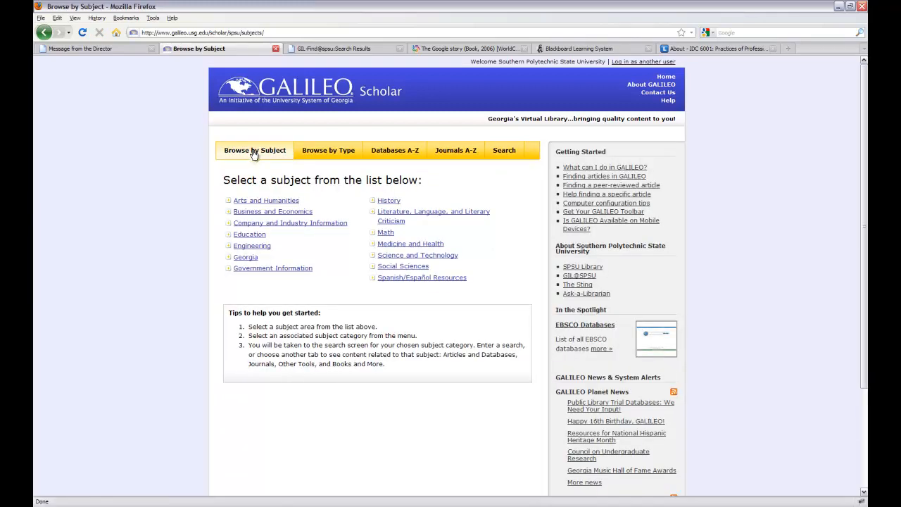
{"action": "left_click", "coordinate": [395, 150]}
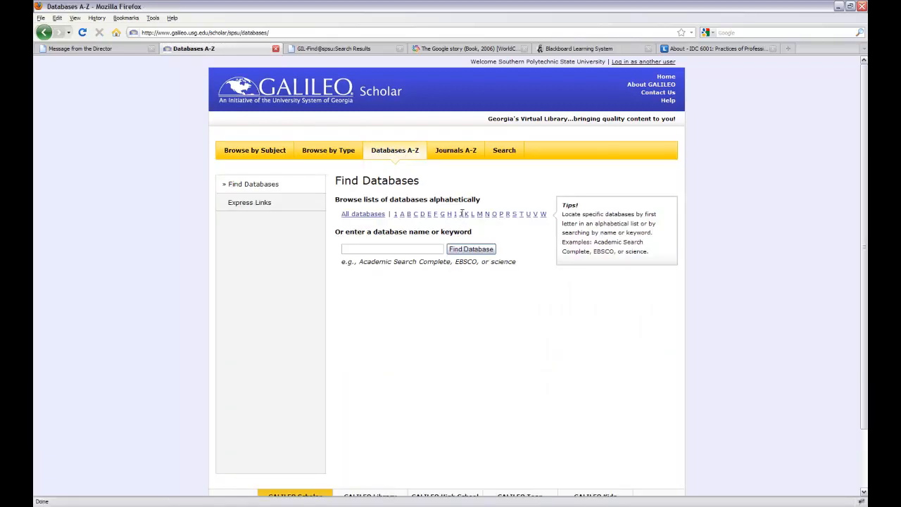
{"action": "left_click", "coordinate": [455, 214]}
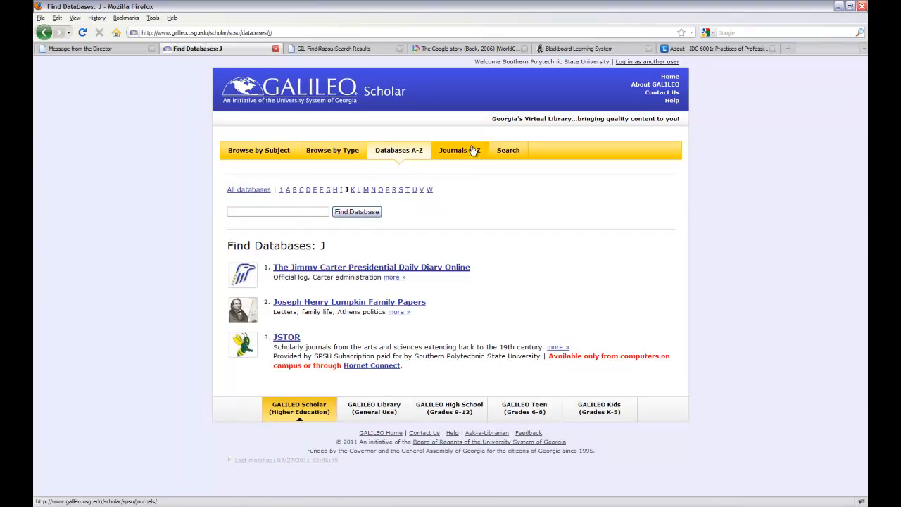
- Open the Journals A-Z finder, then the Find Cited Article form
{"action": "left_click", "coordinate": [453, 150]}
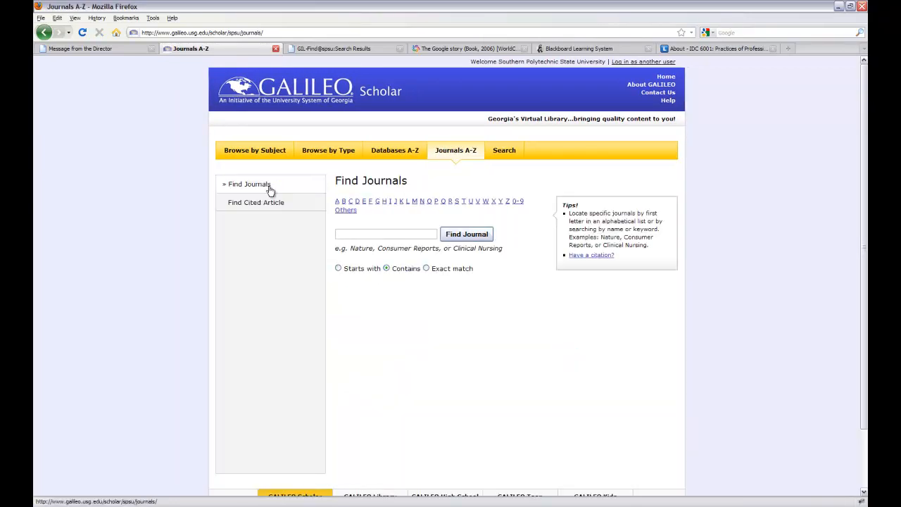
{"action": "left_click", "coordinate": [255, 202]}
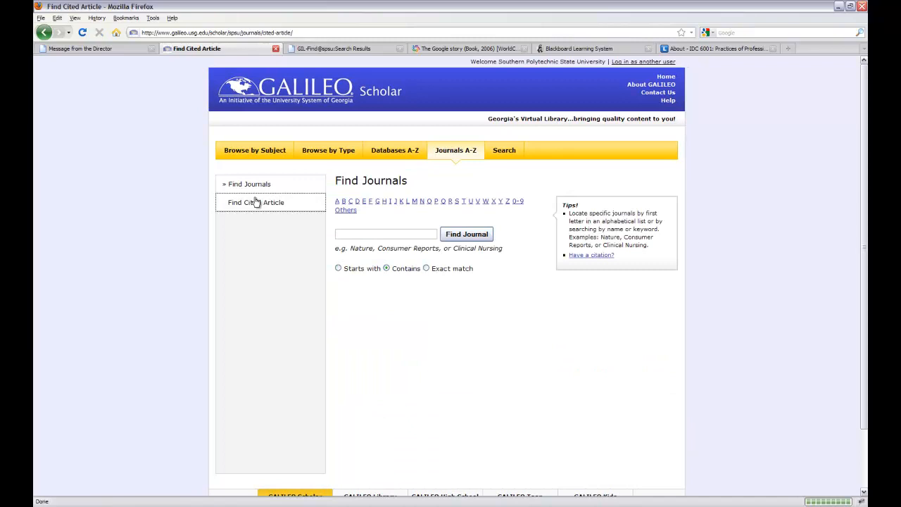
{"action": "left_click", "coordinate": [256, 202]}
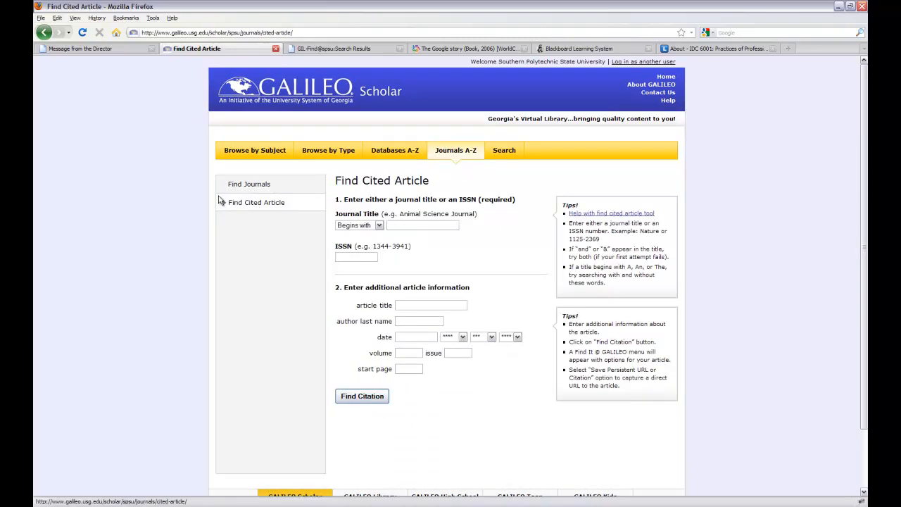
- From the director's message tab, open LibGuides home and the IDC 6001 guide
{"action": "left_click", "coordinate": [79, 48]}
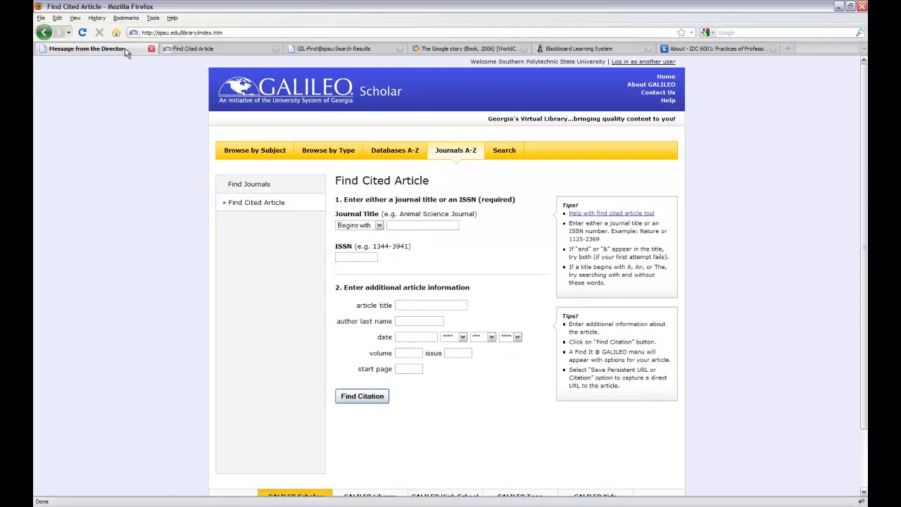
{"action": "left_click", "coordinate": [85, 49]}
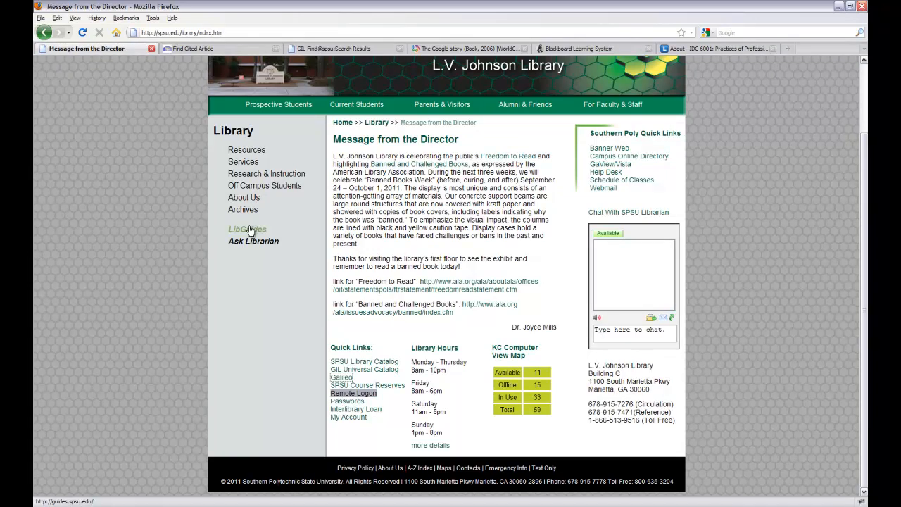
{"action": "left_click", "coordinate": [248, 229]}
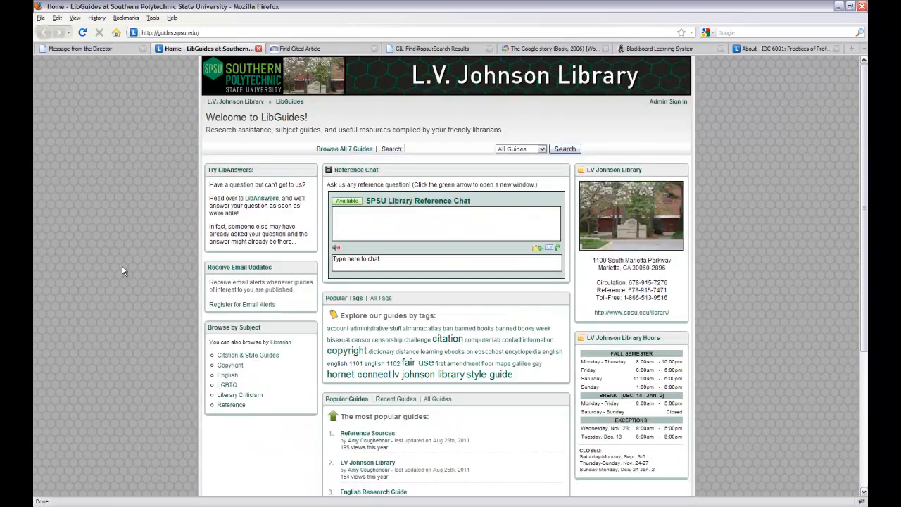
{"action": "scroll", "scroll_direction": "down", "scroll_amount": 3}
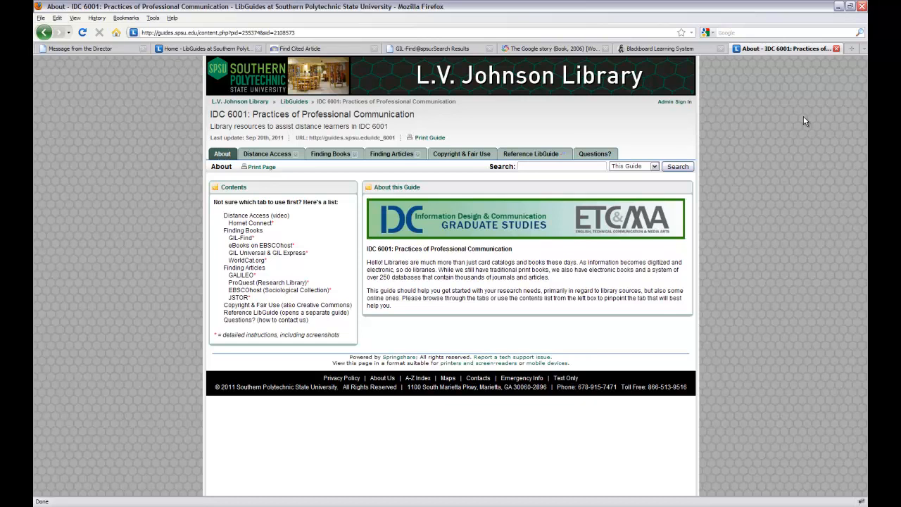
{"action": "mouse_move", "coordinate": [413, 187]}
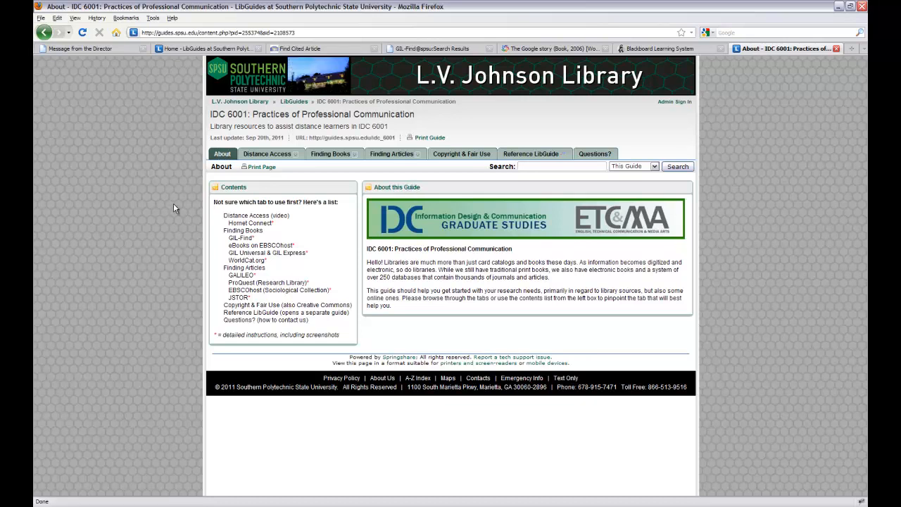
- Open the IDC 6001 guide's Distance Access section and its Hornet Connect login instructions
{"action": "left_click", "coordinate": [267, 153]}
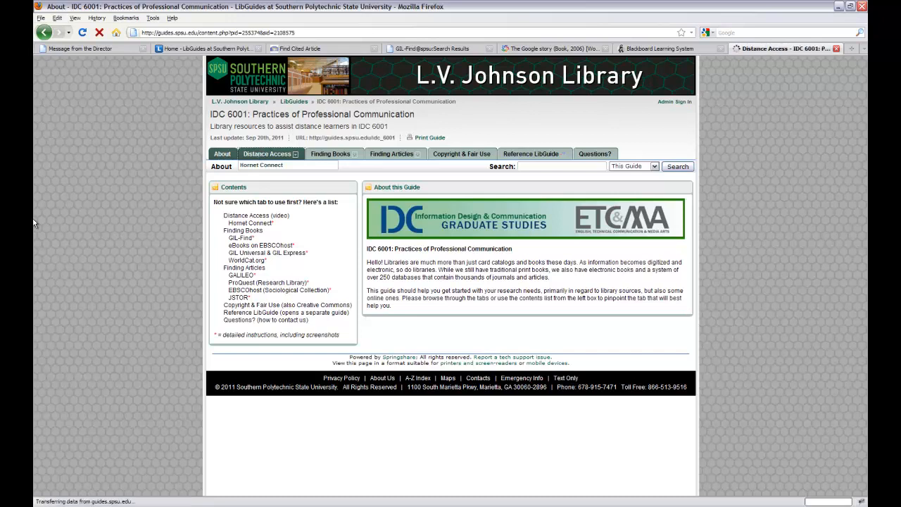
{"action": "left_click", "coordinate": [266, 153]}
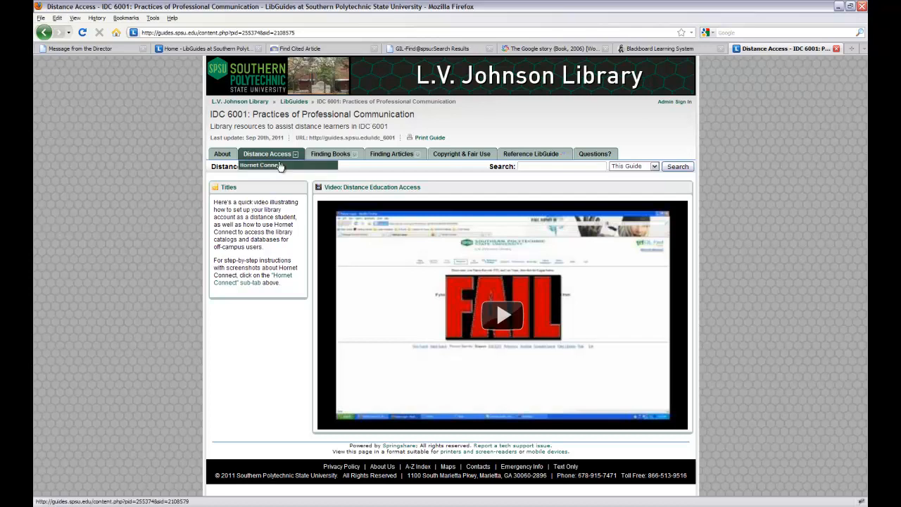
{"action": "left_click", "coordinate": [260, 165]}
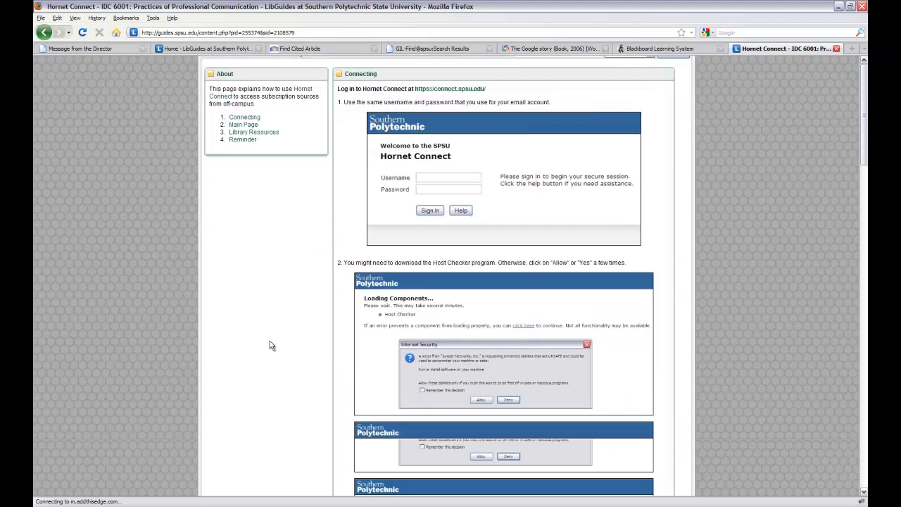
{"action": "scroll", "scroll_direction": "down", "scroll_amount": 3}
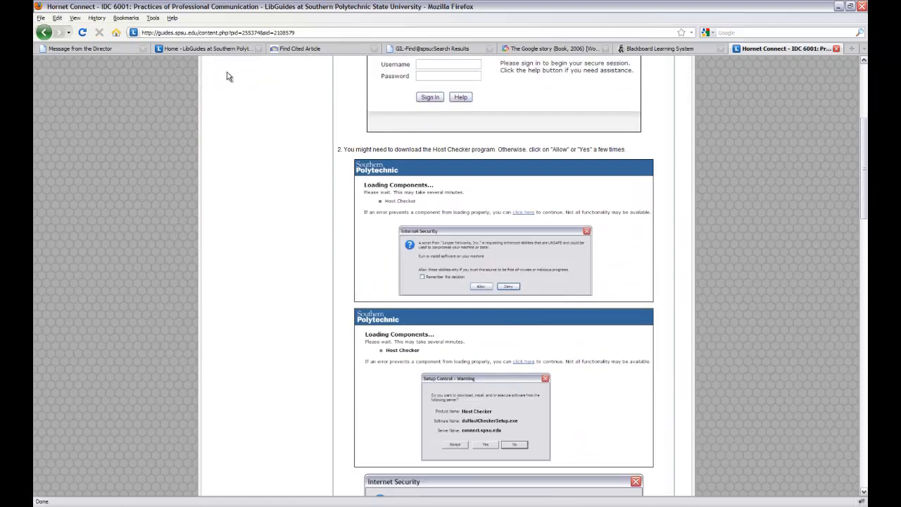
- From the LibGuides home tab, open the LibAnswers link in a new tab
{"action": "left_click", "coordinate": [208, 48]}
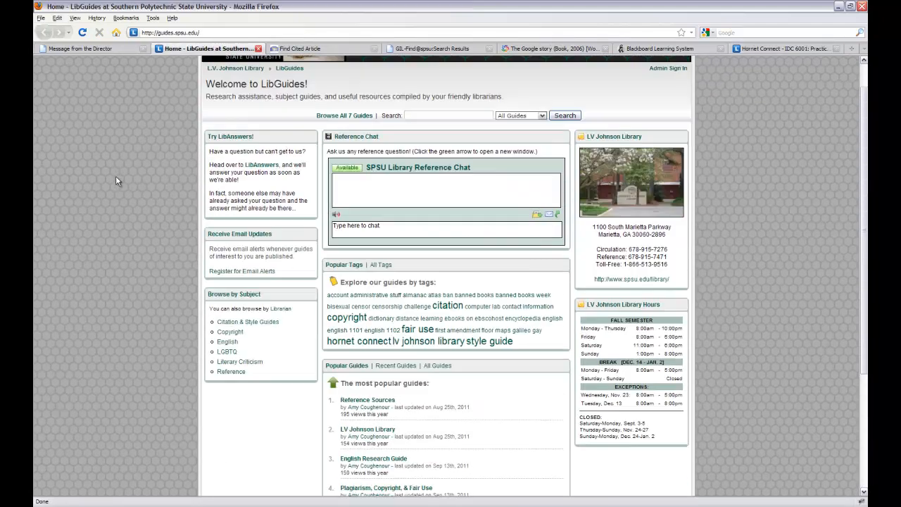
{"action": "right_click", "coordinate": [262, 198]}
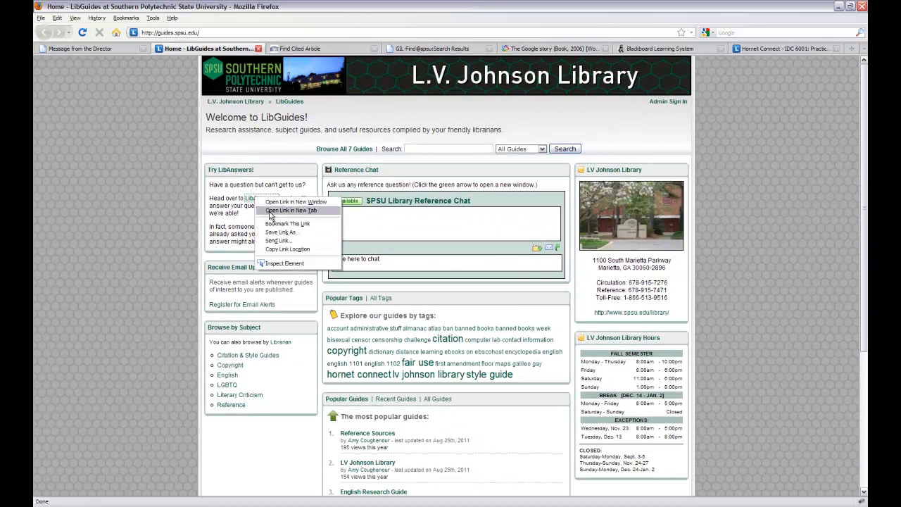
{"action": "left_click", "coordinate": [291, 210]}
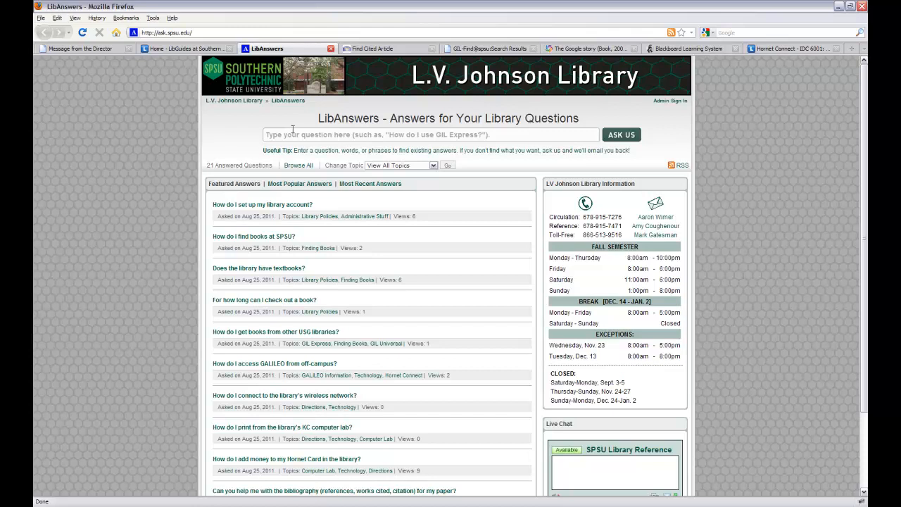
- Ask LibAnswers about 'google', then return to the library director's message tab
{"action": "type", "text": "google"}
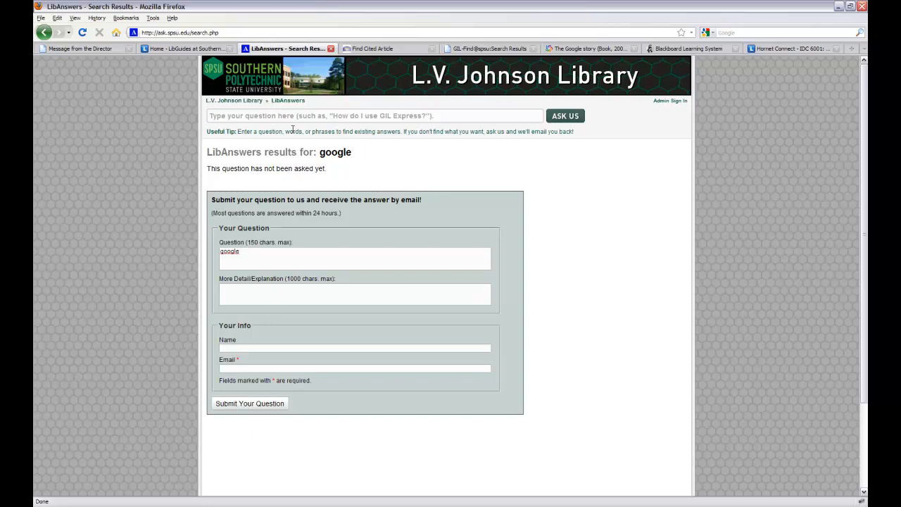
{"action": "left_click", "coordinate": [80, 48]}
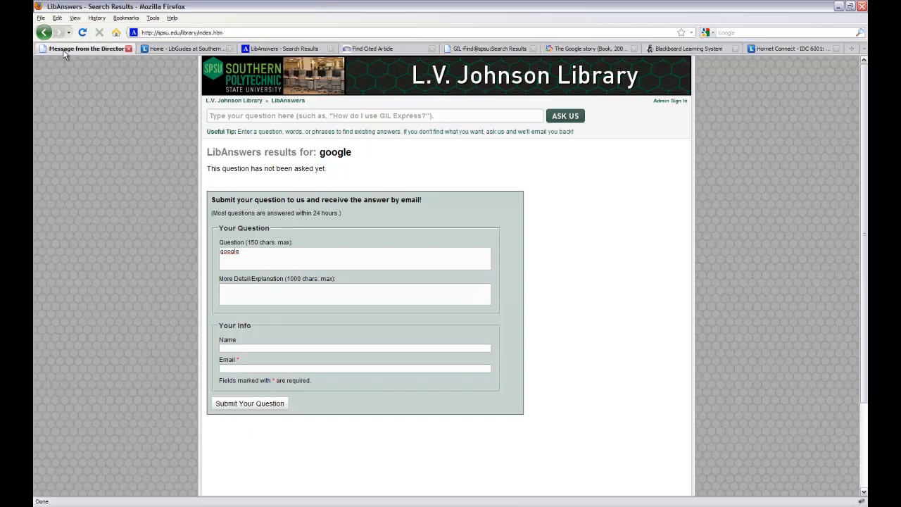
{"action": "left_click", "coordinate": [81, 49]}
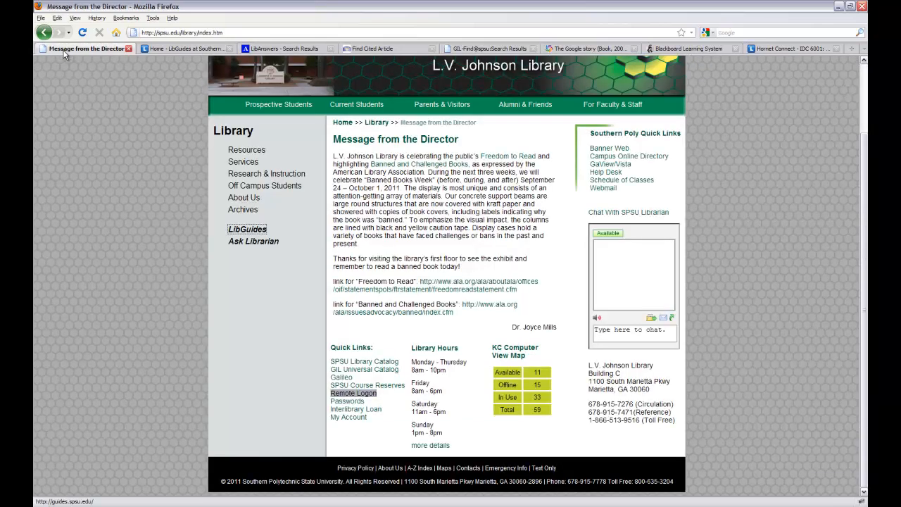